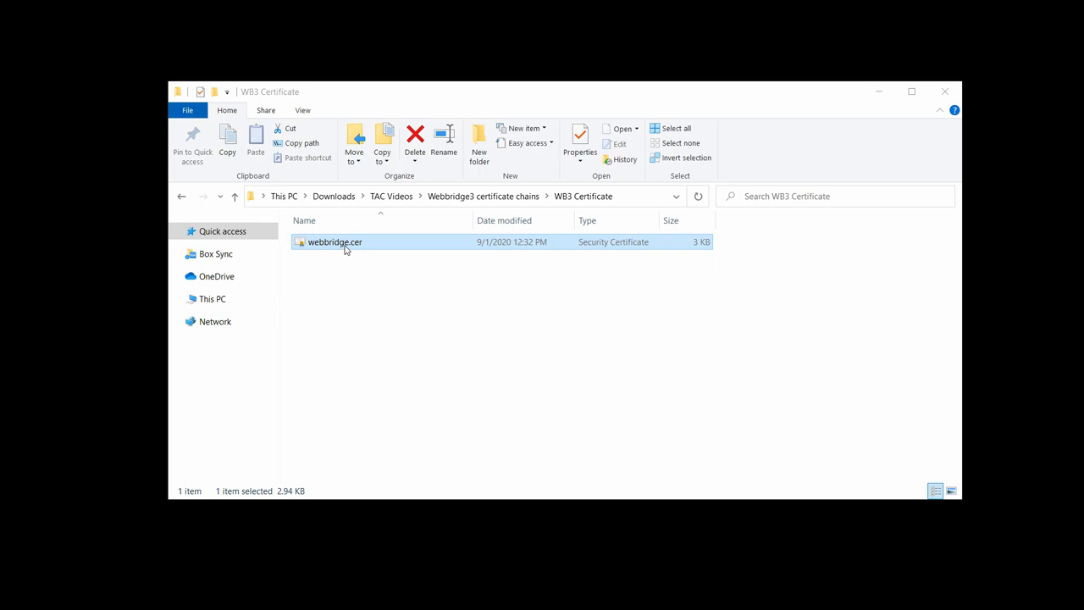
Step: Open webbridge.cer and view its certification path, selecting QuoVadis Root CA 2
{"action": "double_click", "coordinate": [335, 241]}
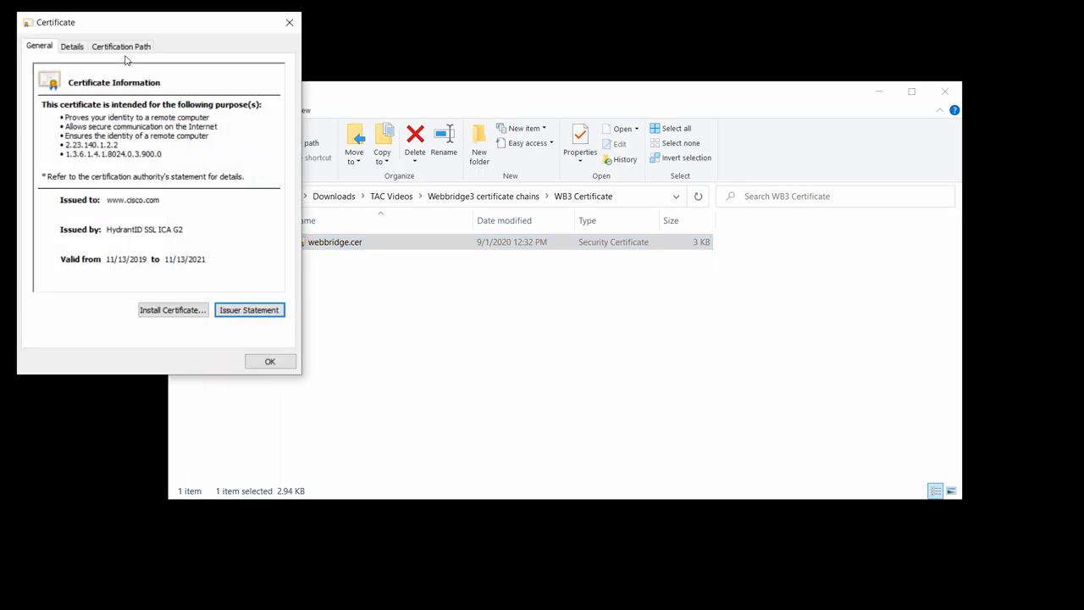
{"action": "left_click", "coordinate": [121, 46]}
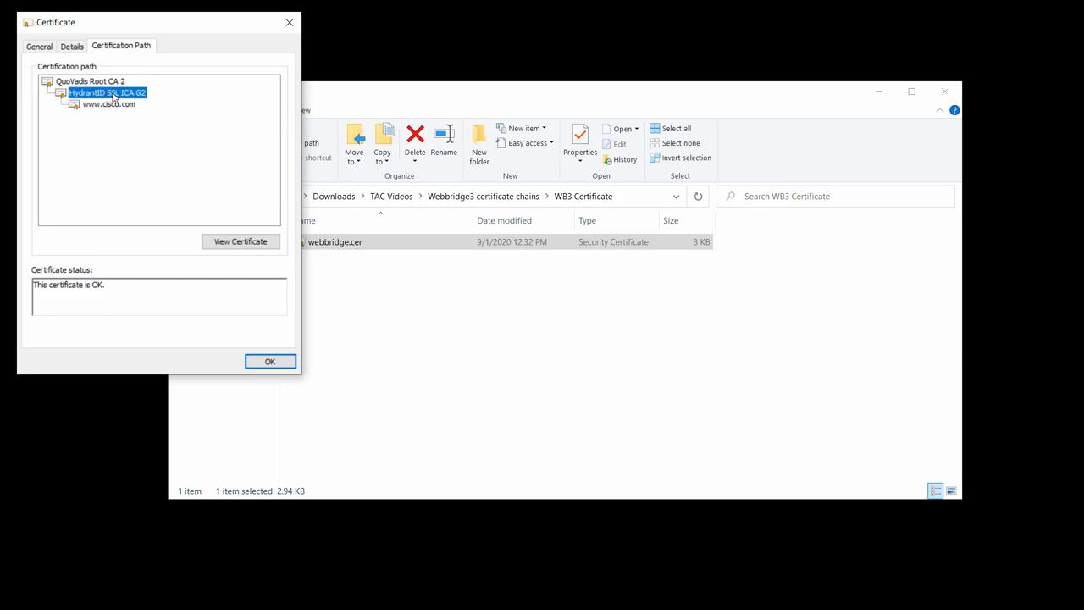
{"action": "left_click", "coordinate": [90, 80]}
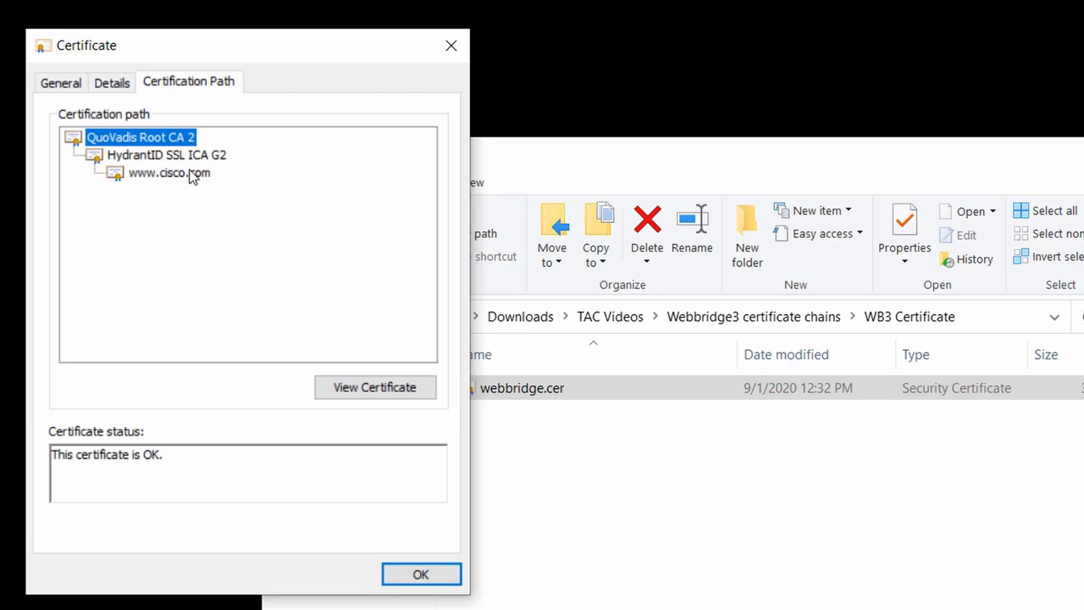
{"action": "mouse_move", "coordinate": [193, 160]}
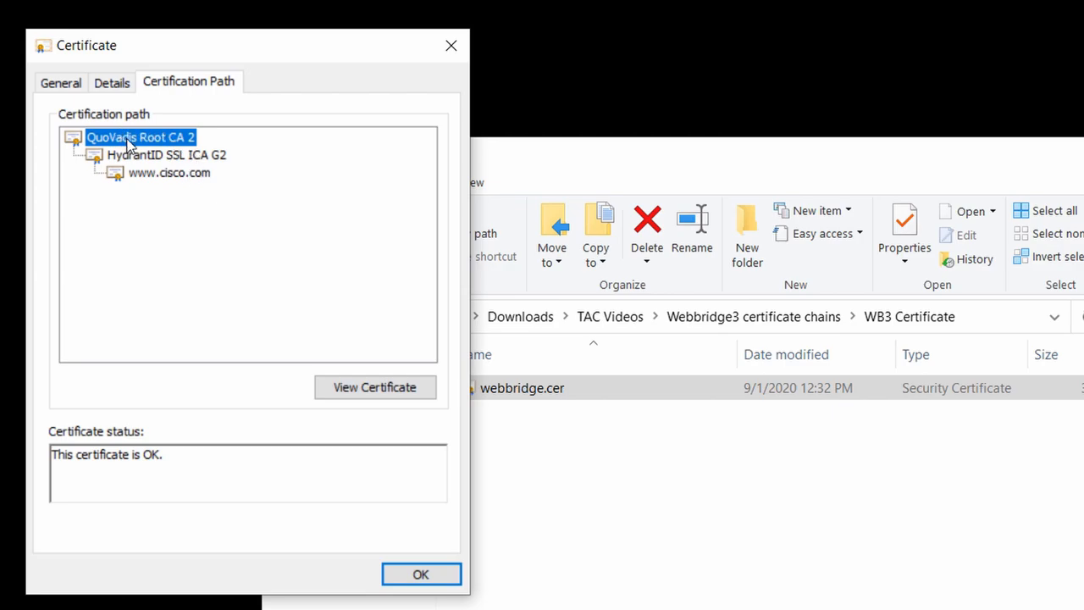
Step: Export the HydrantID SSL ICA G2 certificate as Base-64 X.509 int.cer
{"action": "left_click", "coordinate": [167, 154]}
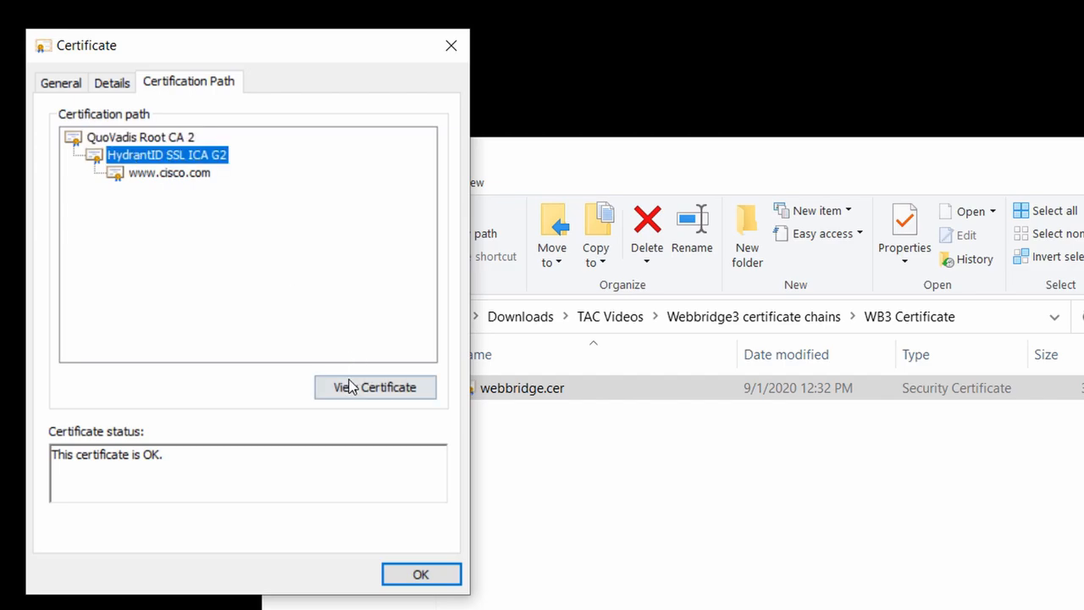
{"action": "left_click", "coordinate": [375, 387]}
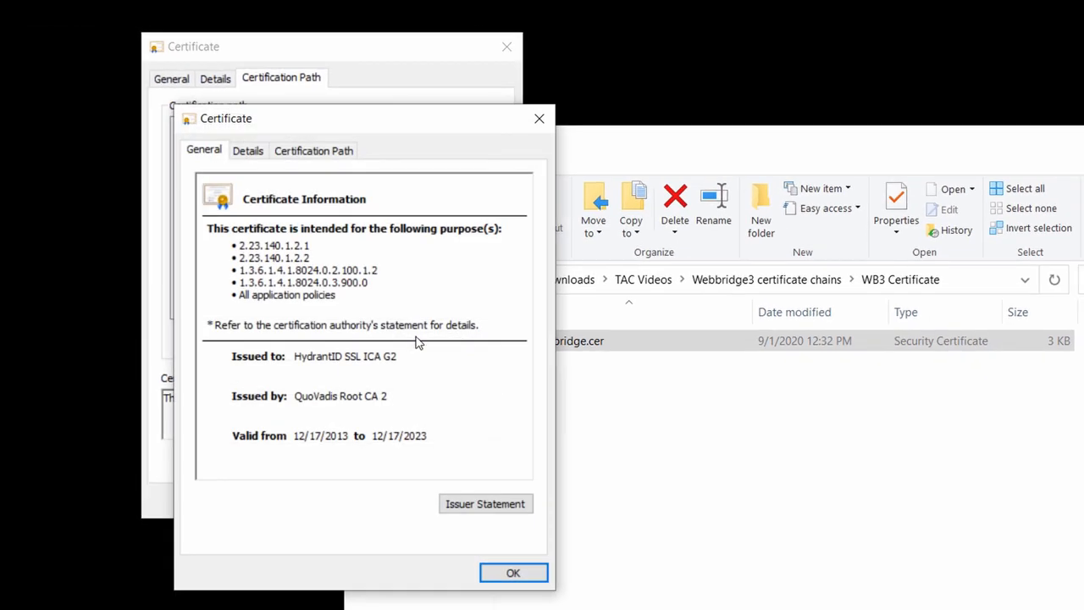
{"action": "left_click", "coordinate": [247, 150]}
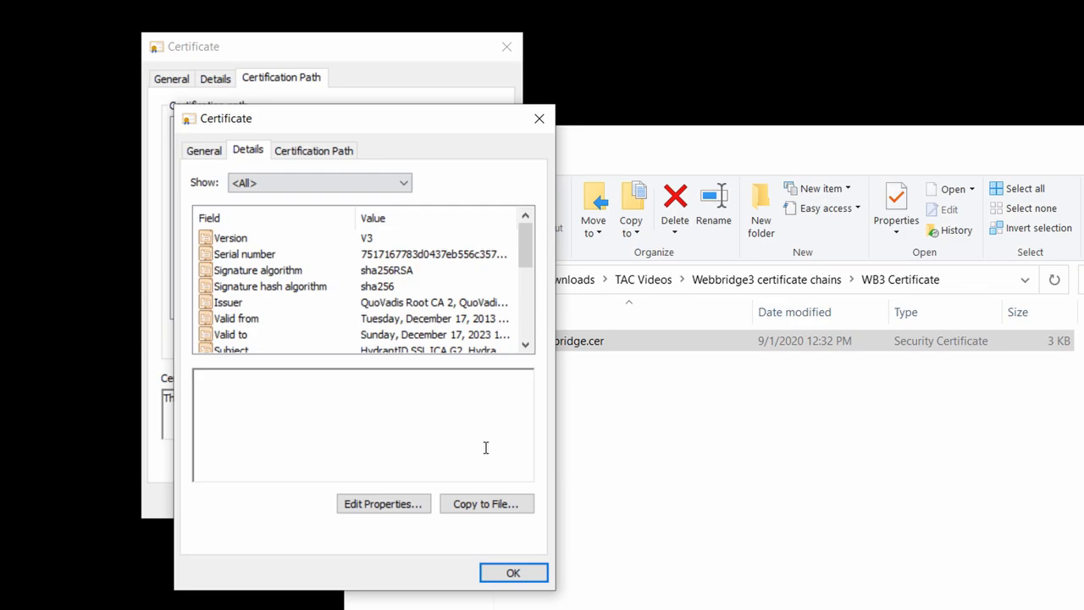
{"action": "left_click", "coordinate": [486, 502]}
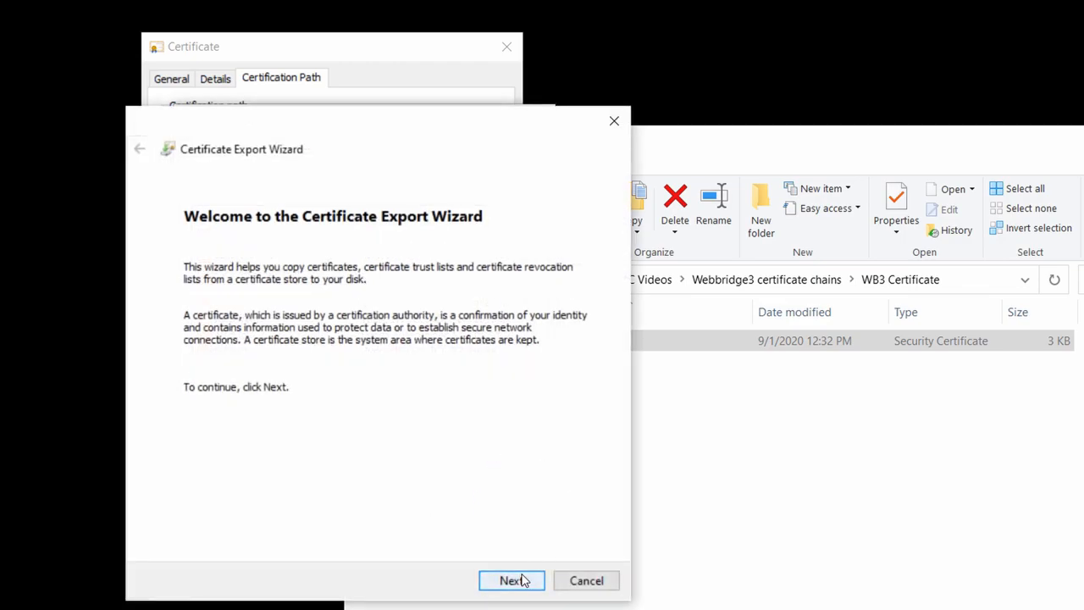
{"action": "left_click", "coordinate": [512, 580]}
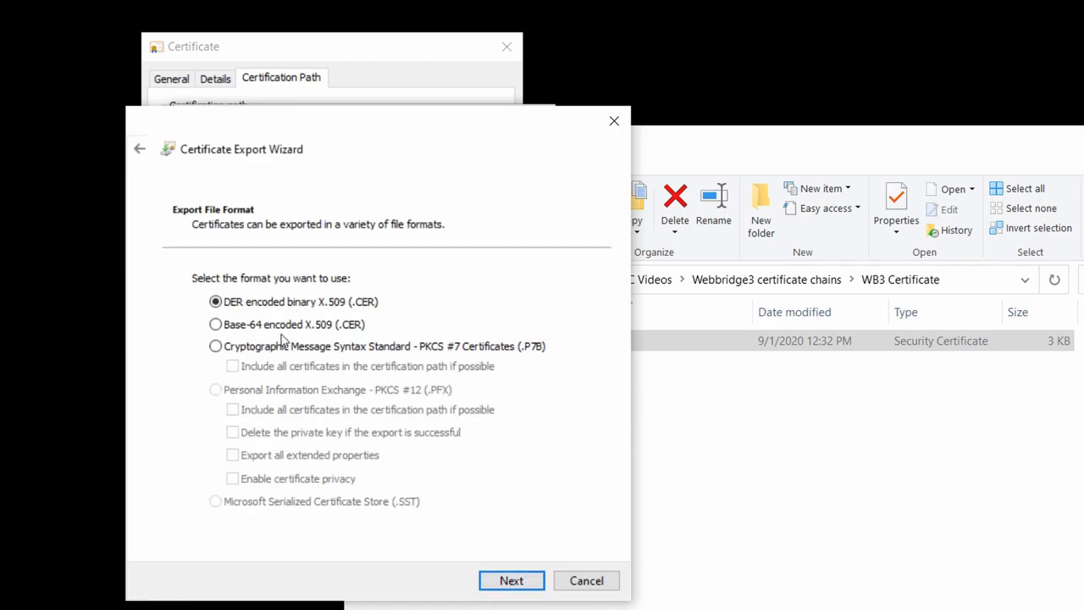
{"action": "left_click", "coordinate": [510, 580]}
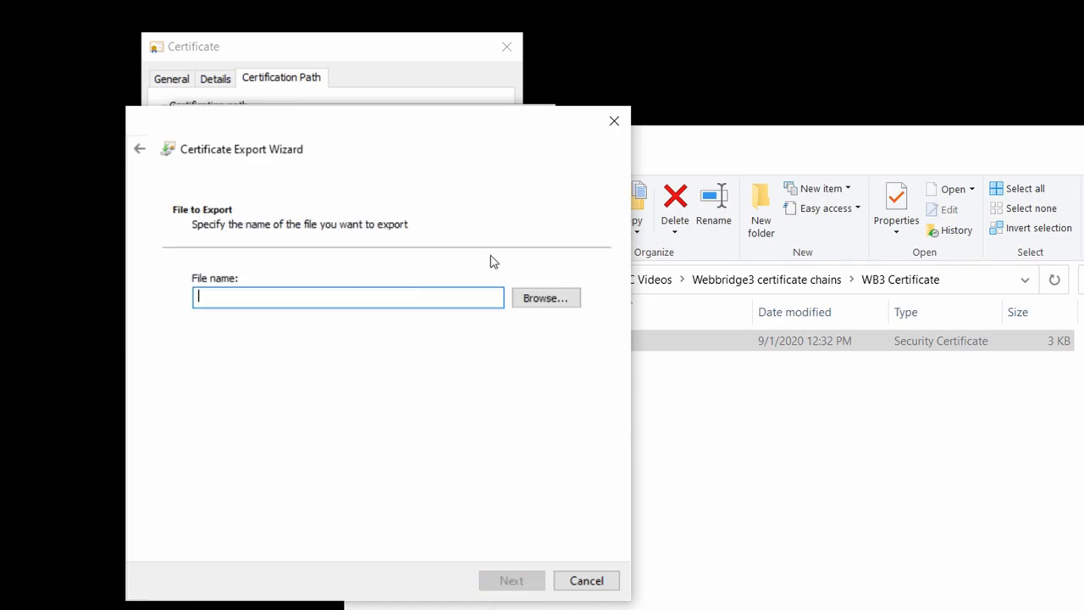
{"action": "left_click", "coordinate": [544, 297]}
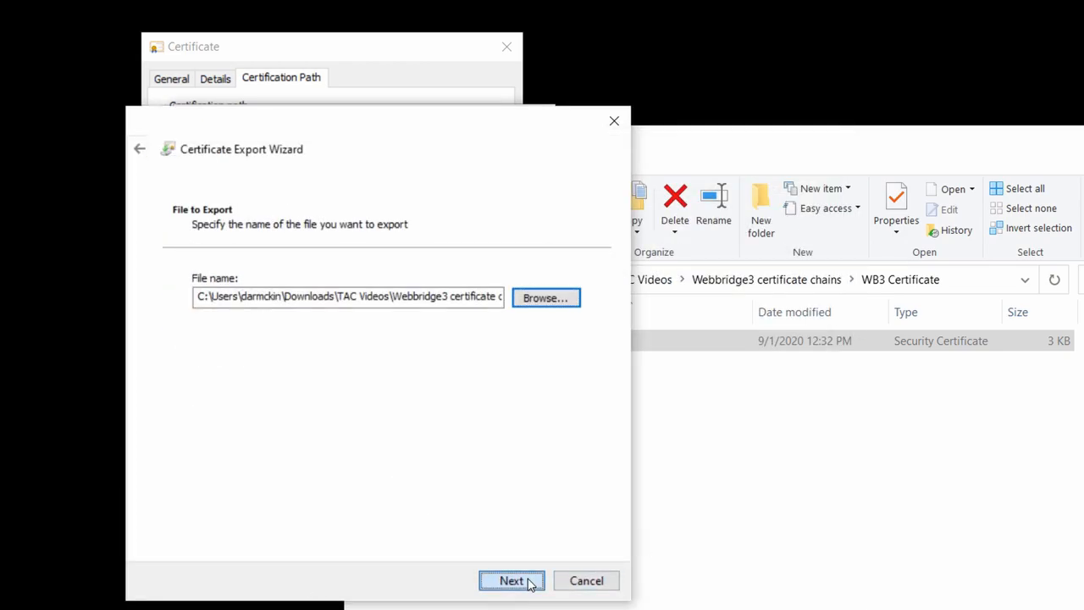
{"action": "left_click", "coordinate": [511, 580]}
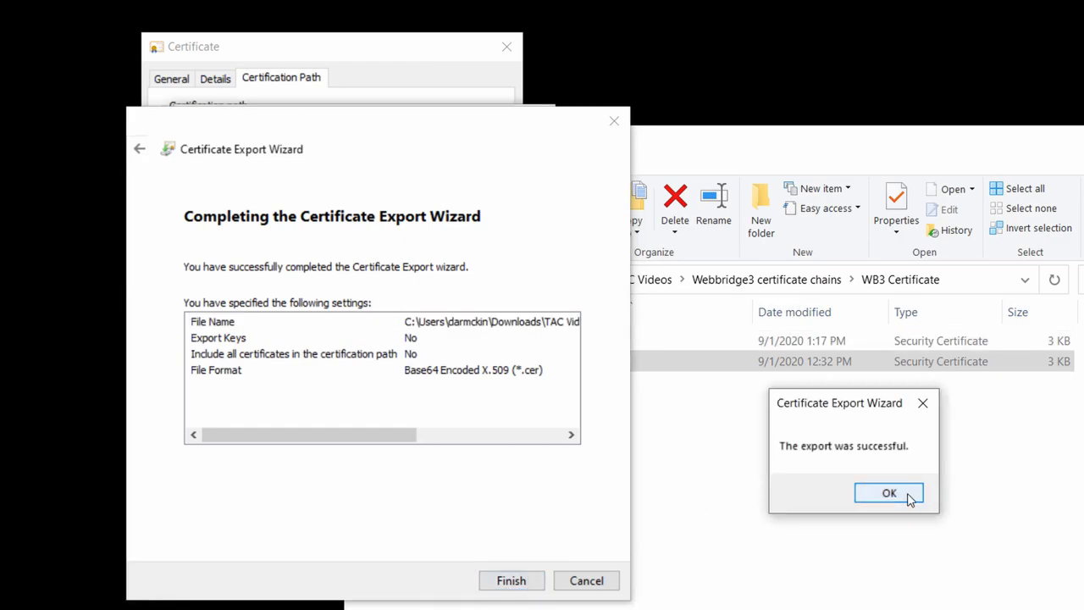
{"action": "left_click", "coordinate": [889, 493]}
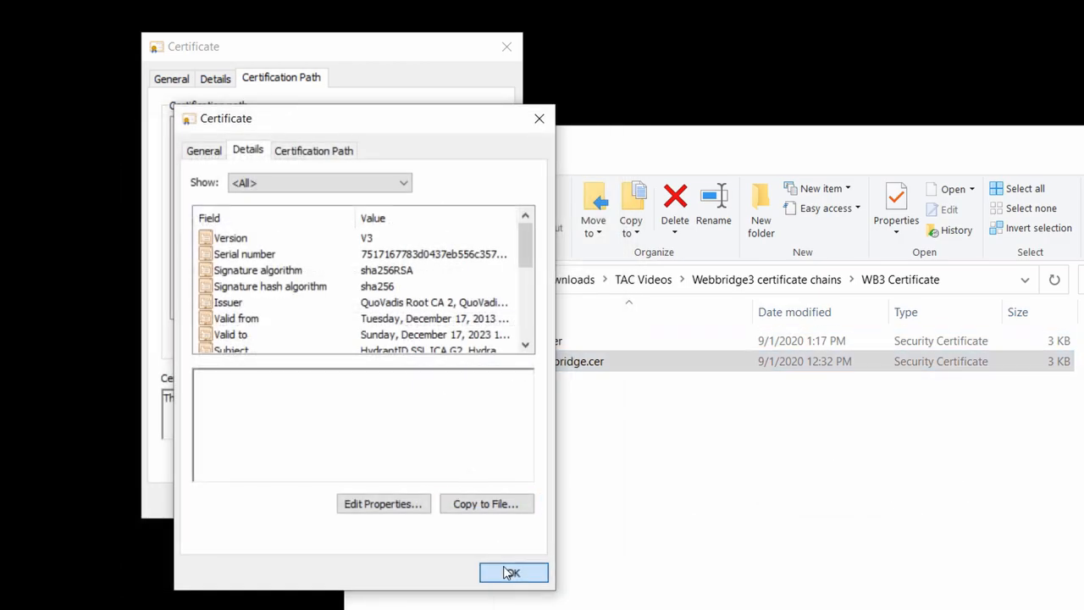
{"action": "left_click", "coordinate": [513, 572]}
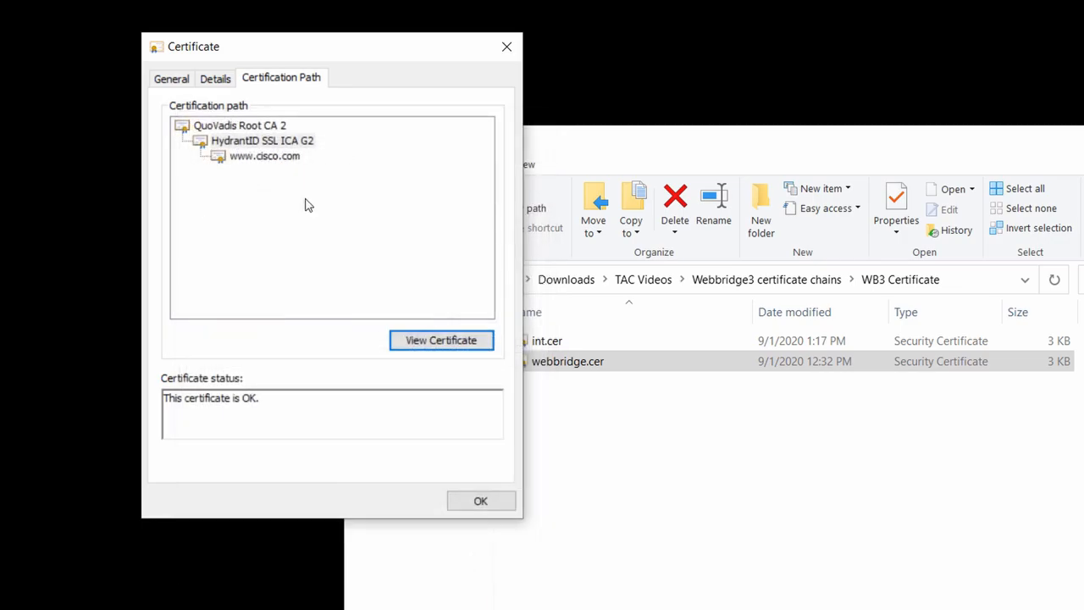
Step: Export QuoVadis Root CA 2 as Base-64 Root.cer, then close the certificate viewer
{"action": "left_click", "coordinate": [240, 126]}
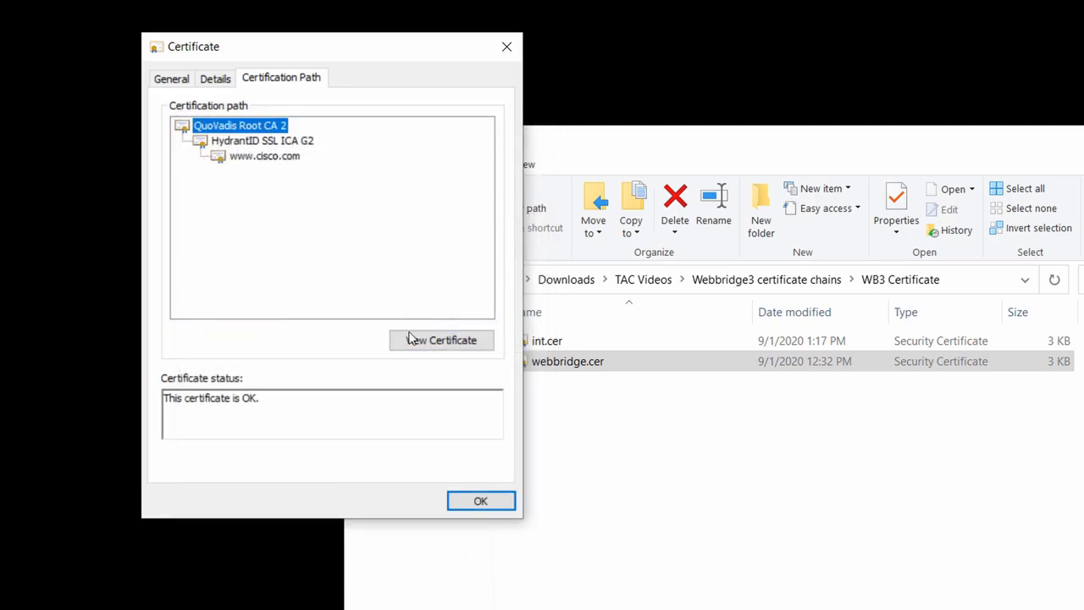
{"action": "left_click", "coordinate": [442, 340]}
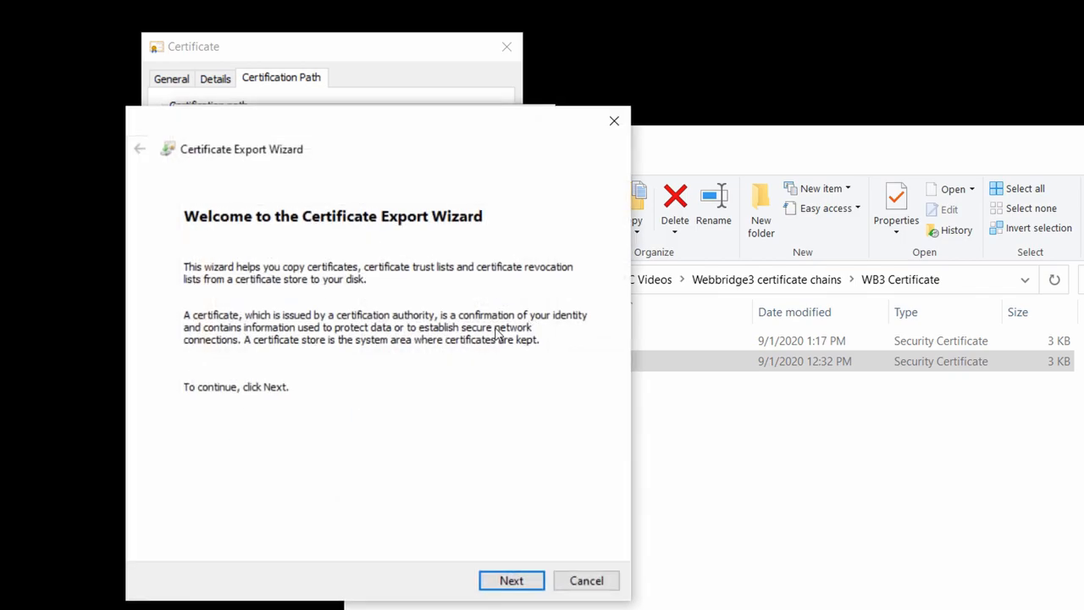
{"action": "left_click", "coordinate": [510, 580]}
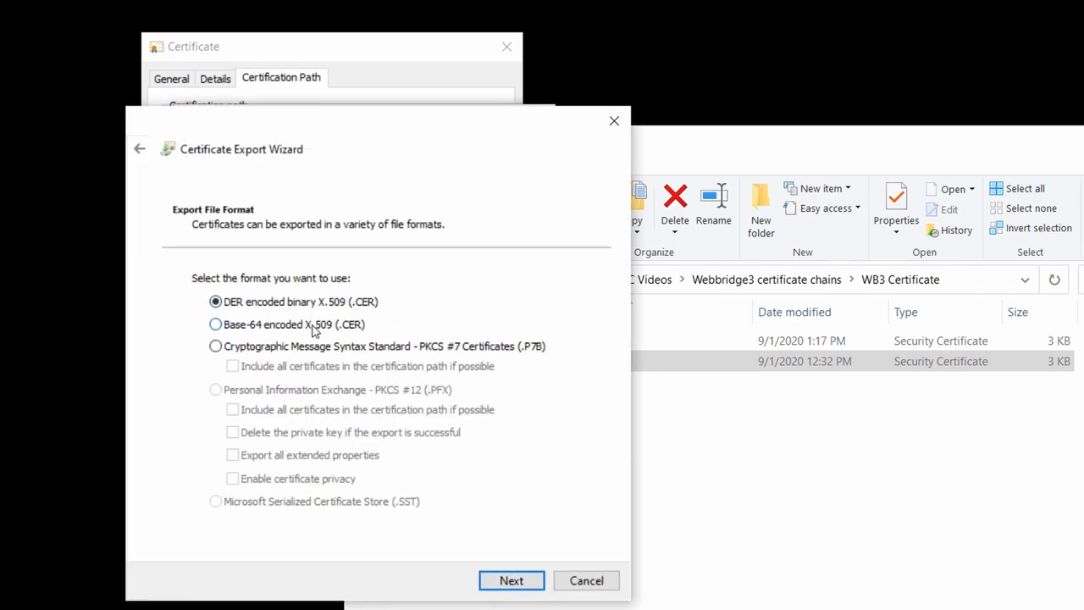
{"action": "left_click", "coordinate": [511, 580]}
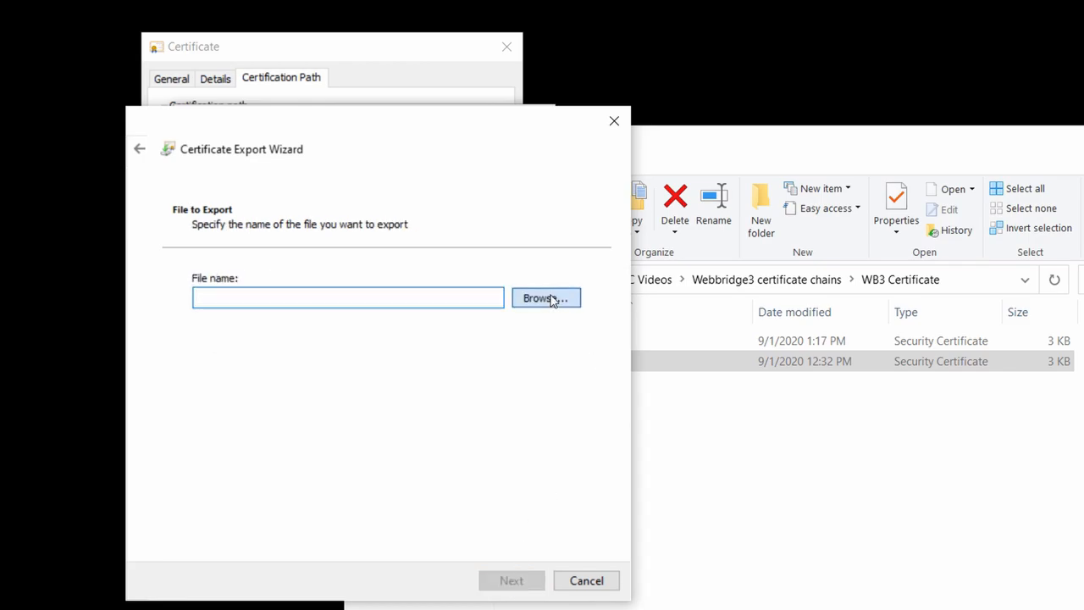
{"action": "left_click", "coordinate": [546, 298]}
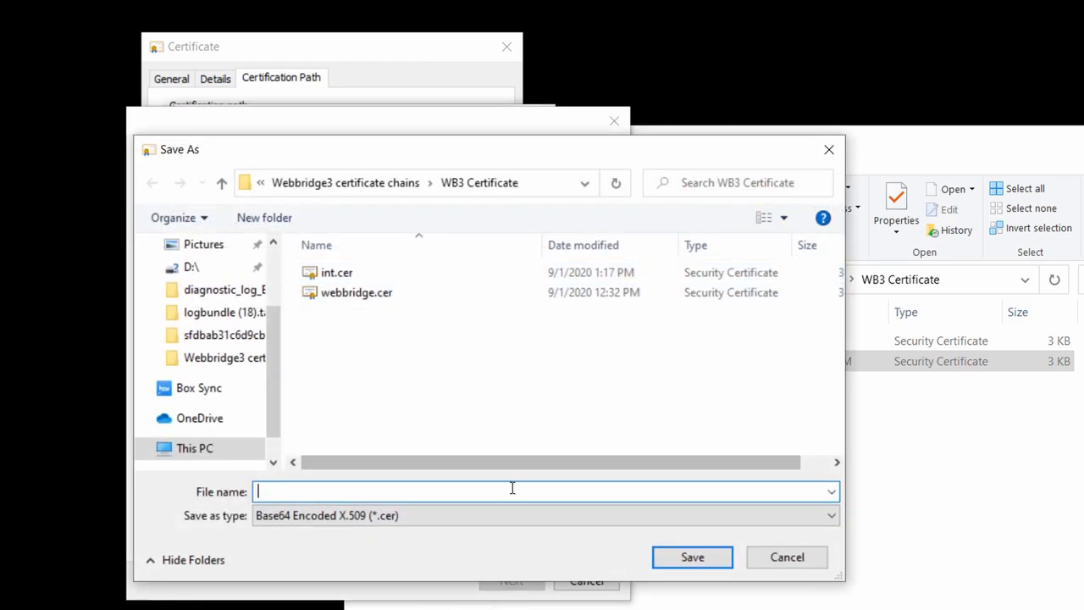
{"action": "type", "text": "Root.cer"}
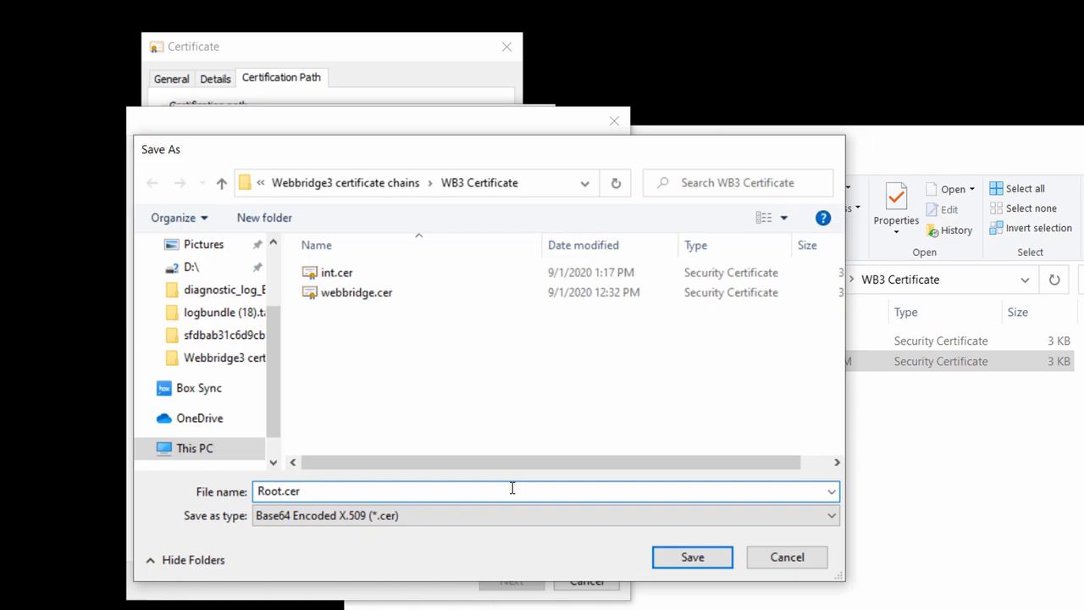
{"action": "left_click", "coordinate": [692, 556]}
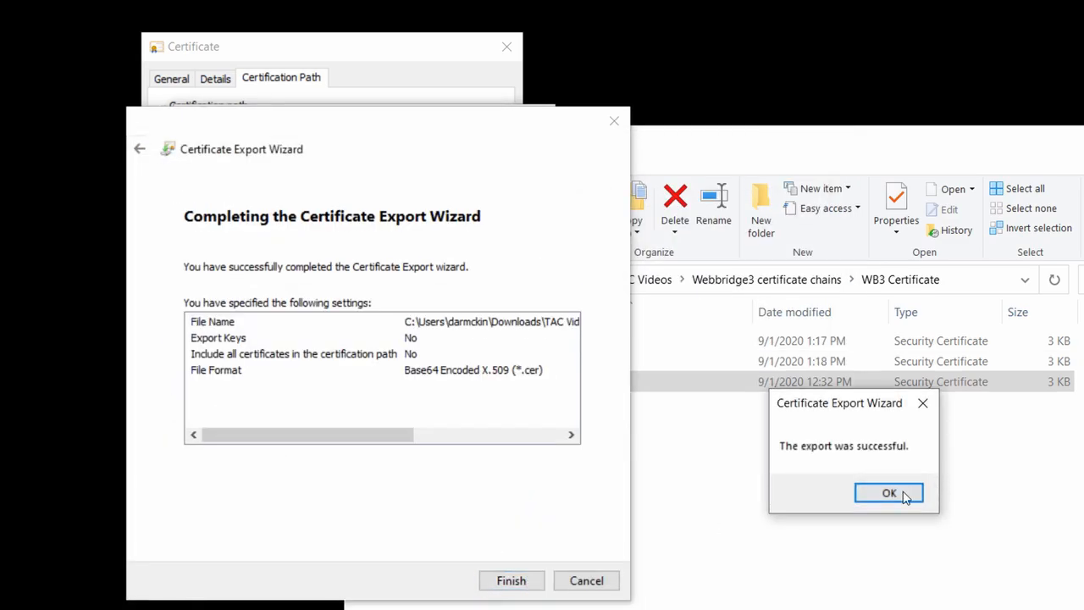
{"action": "left_click", "coordinate": [889, 493]}
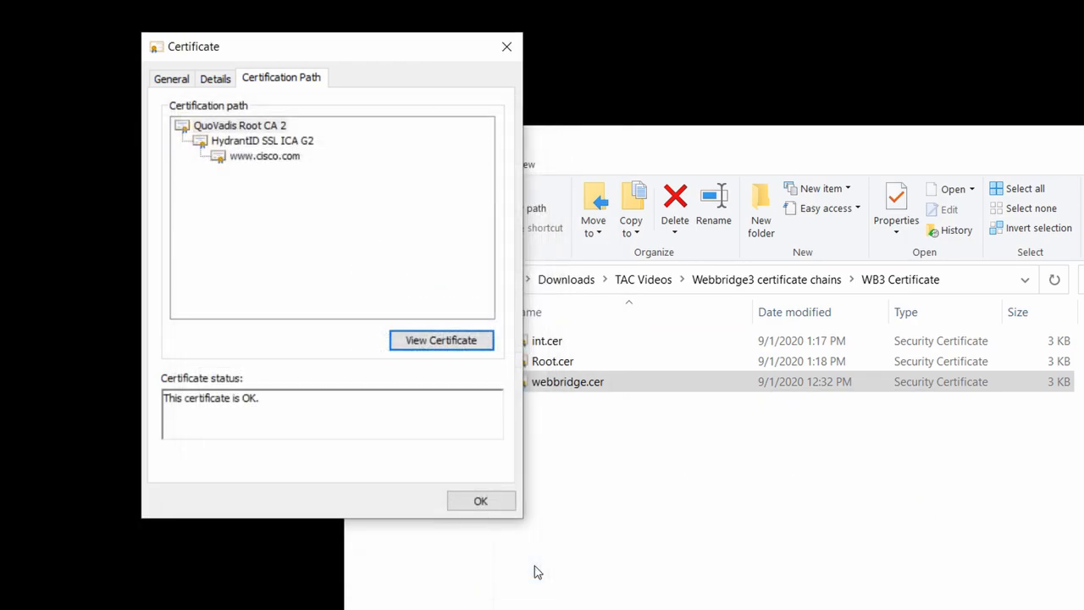
{"action": "left_click", "coordinate": [480, 500]}
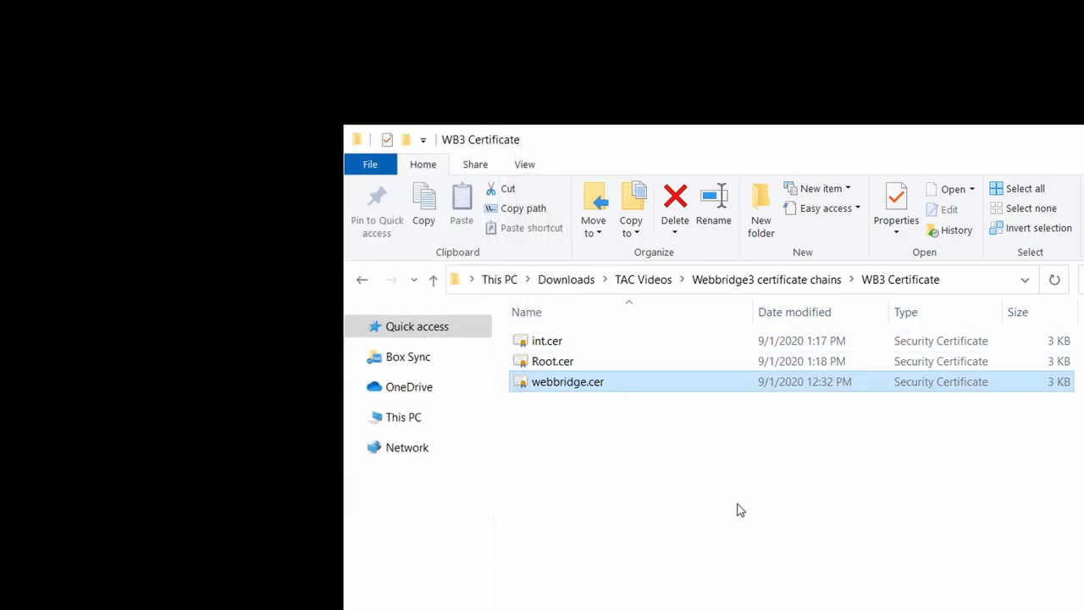
{"action": "mouse_move", "coordinate": [673, 480]}
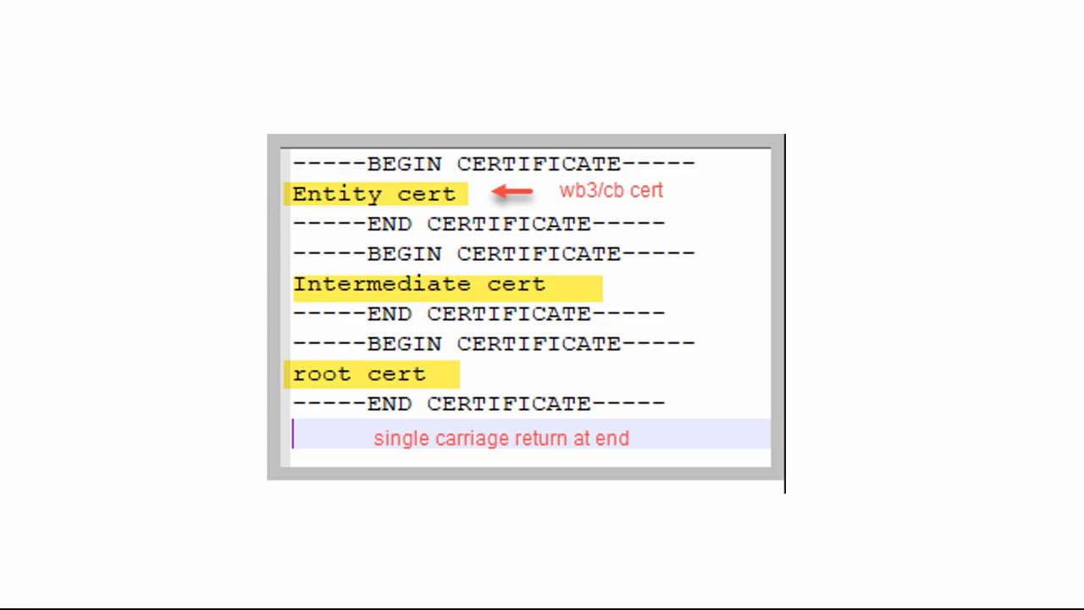
{"action": "mouse_move", "coordinate": [505, 327]}
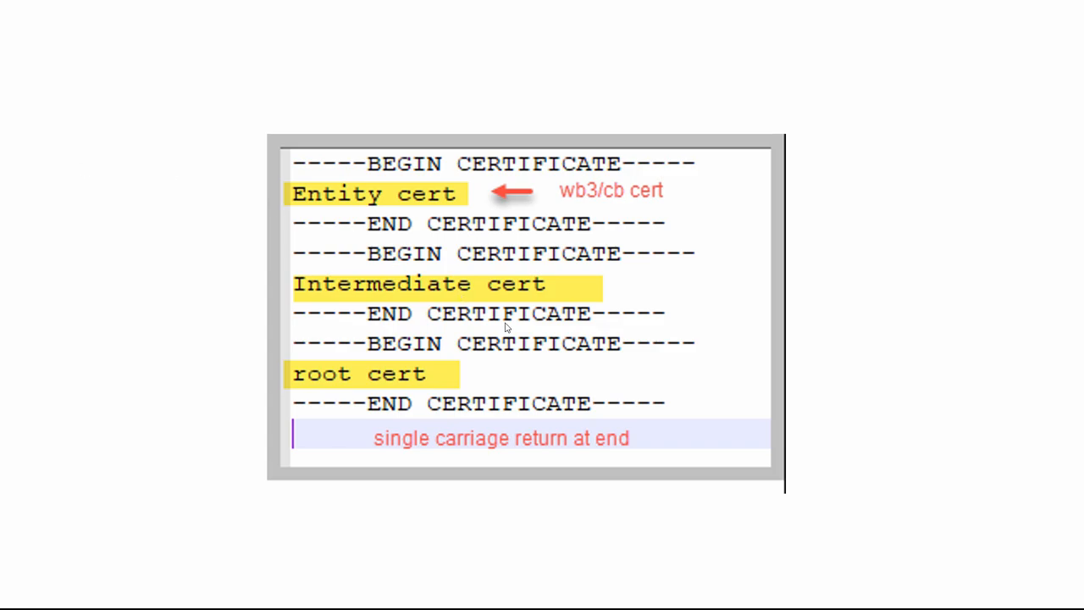
{"action": "mouse_move", "coordinate": [573, 426]}
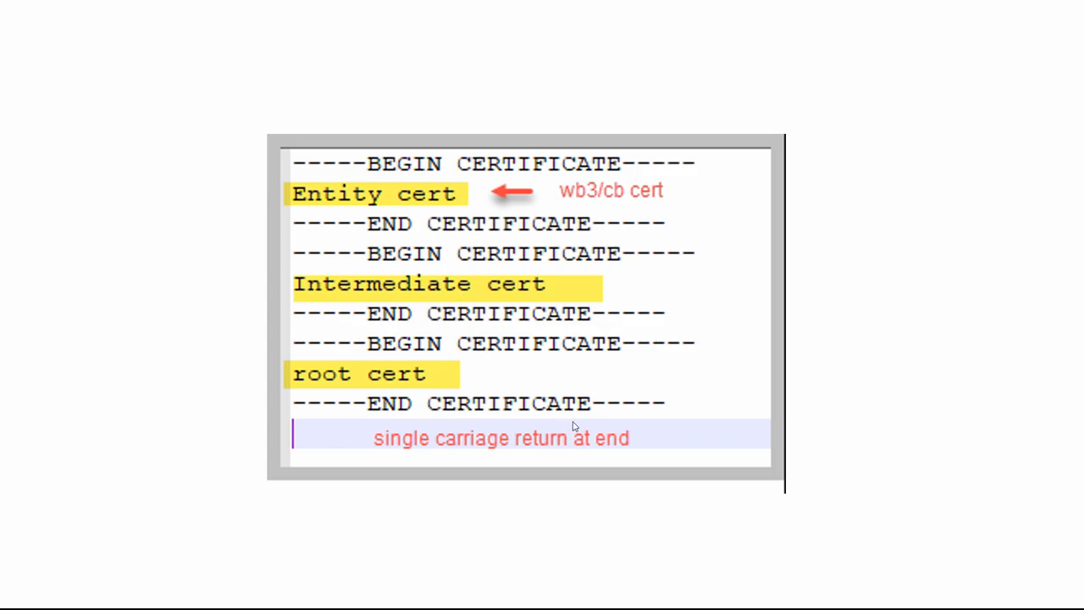
{"action": "mouse_move", "coordinate": [49, 389]}
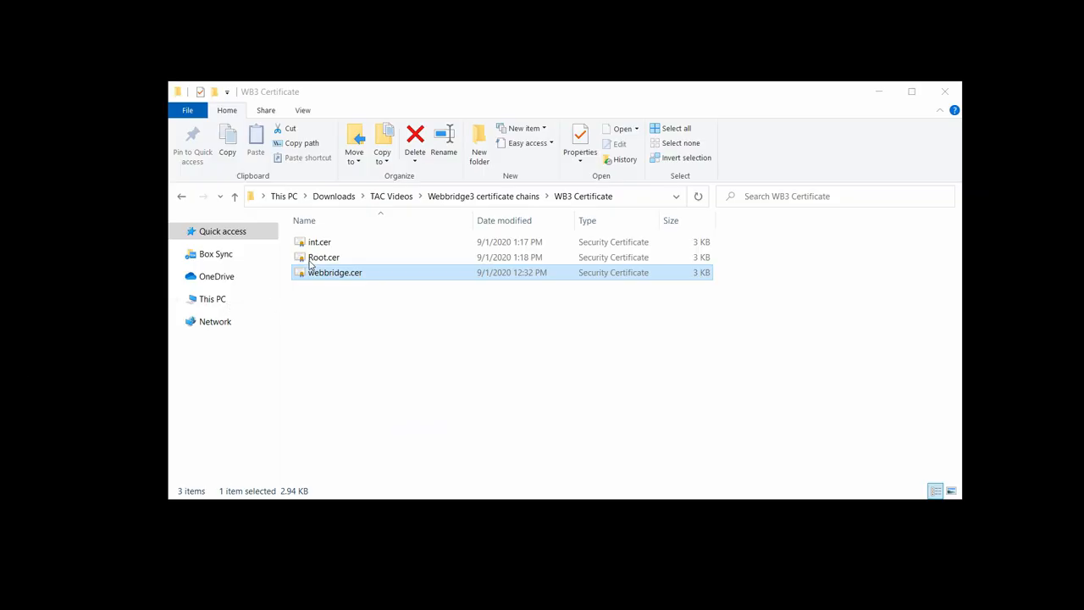
Step: Open int.cer, Root.cer and webbridge.cer from WB3 Certificate in Notepad++
{"action": "left_click", "coordinate": [319, 241]}
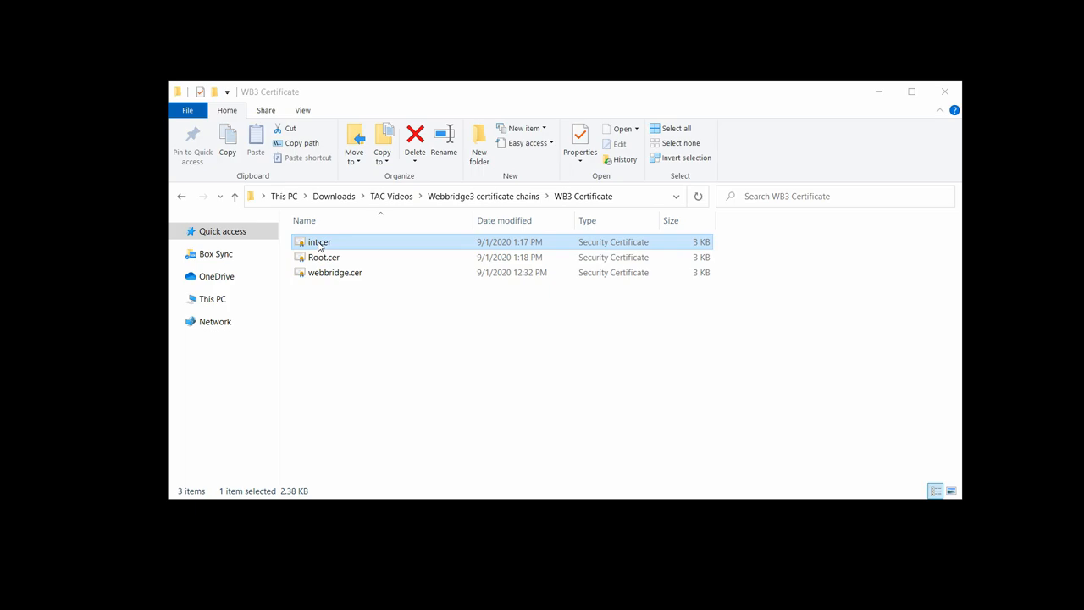
{"action": "double_click", "coordinate": [320, 241]}
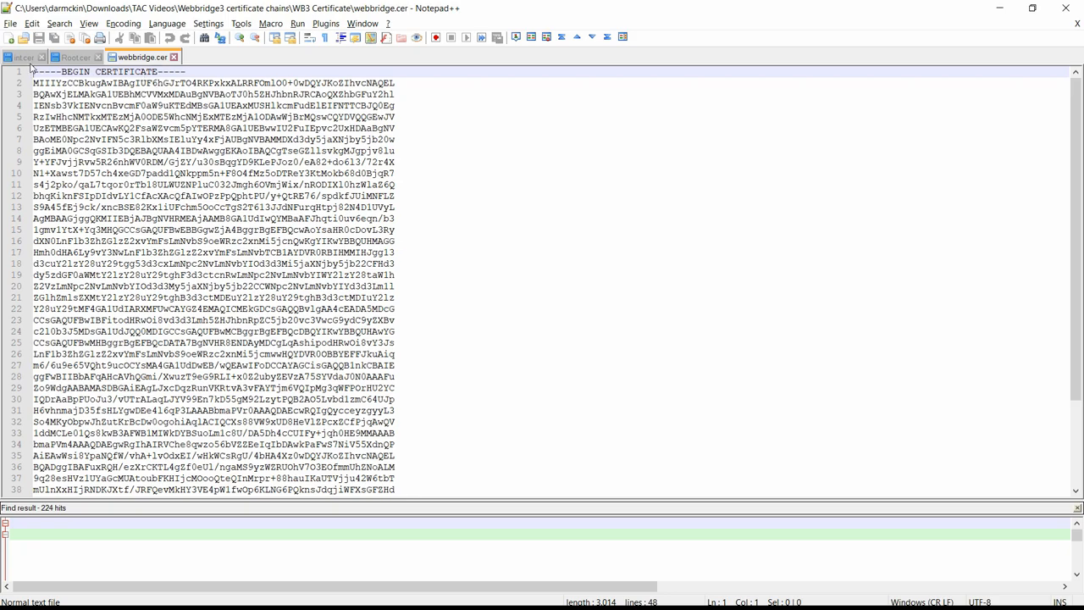
{"action": "mouse_move", "coordinate": [21, 57]}
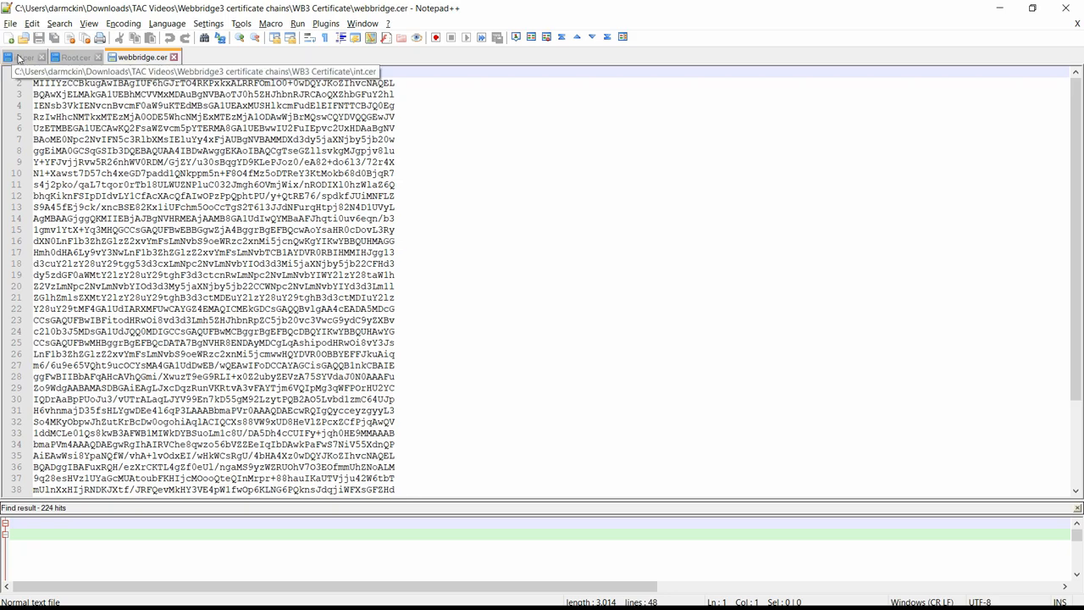
Step: Paste int.cer and Root.cer text below webbridge.cer and save as webbridgetrust.cer
{"action": "left_click", "coordinate": [24, 57]}
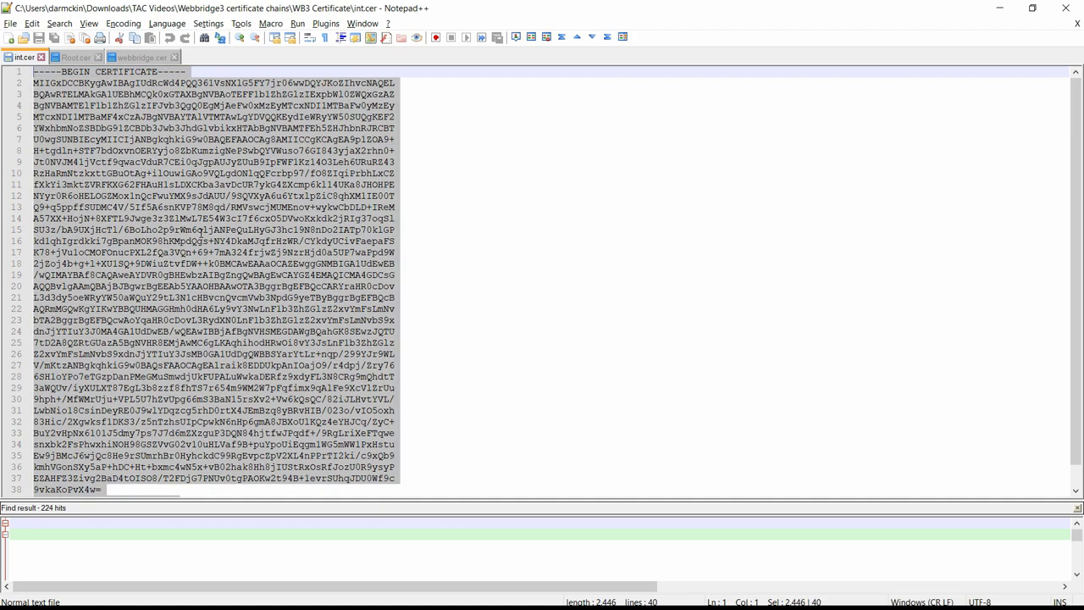
{"action": "right_click", "coordinate": [211, 177]}
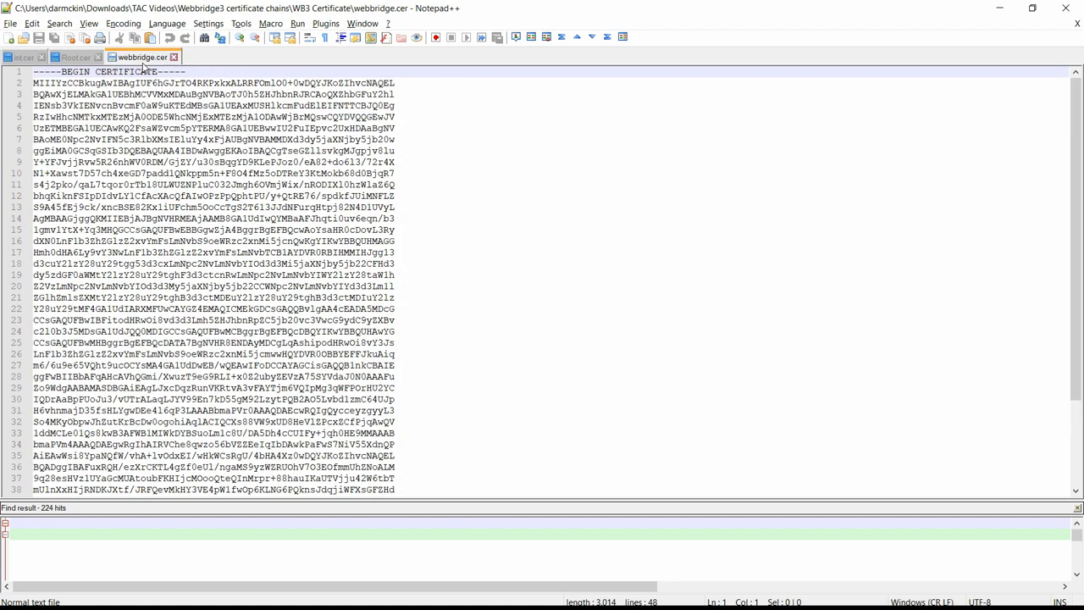
{"action": "scroll", "scroll_direction": "down", "scroll_amount": 3}
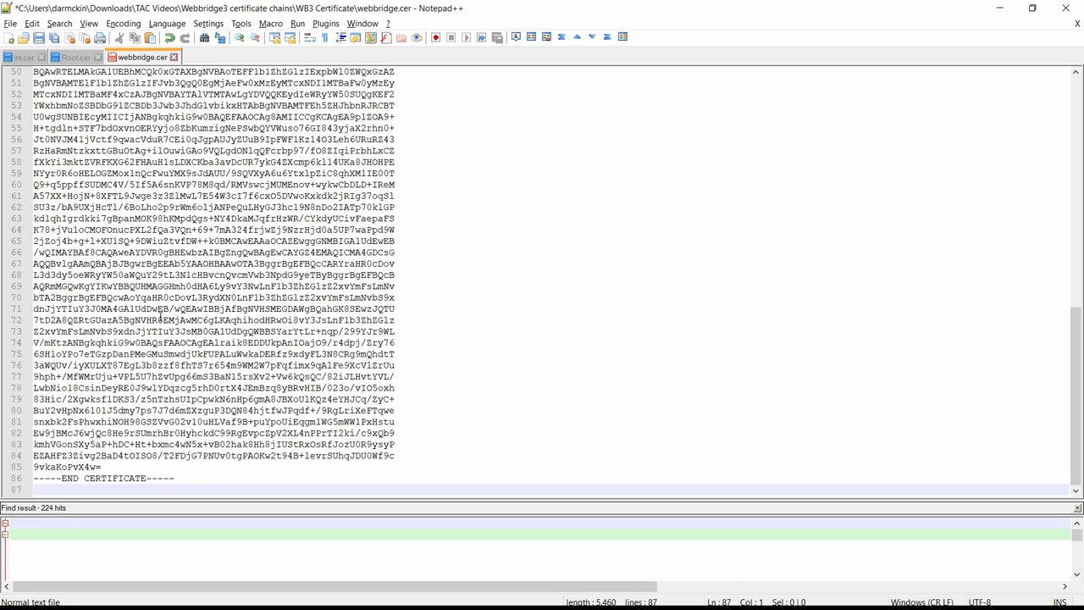
{"action": "left_click", "coordinate": [75, 57]}
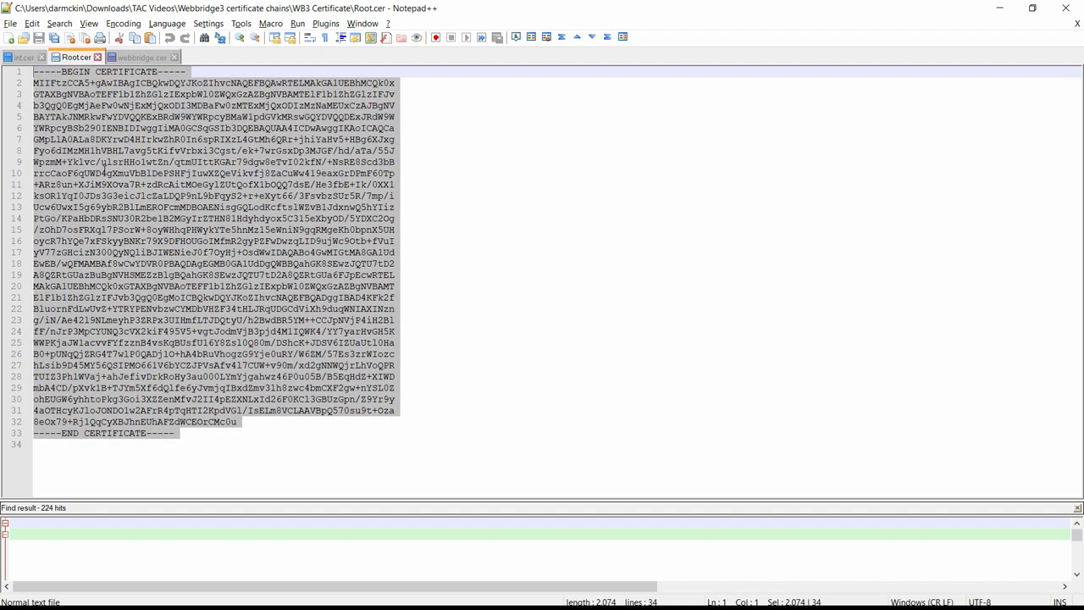
{"action": "left_click", "coordinate": [142, 57]}
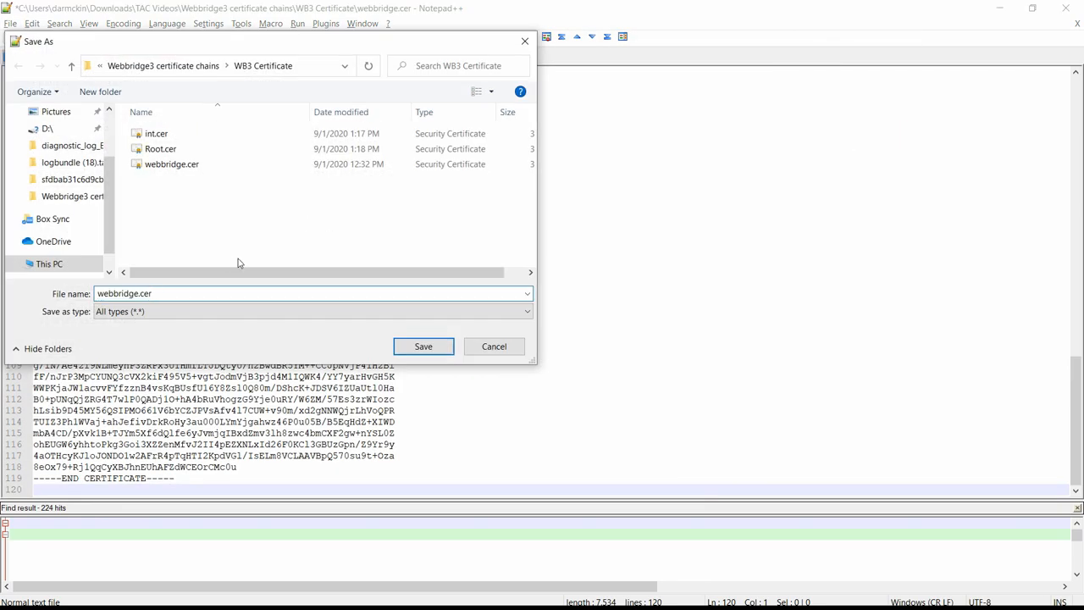
{"action": "left_click", "coordinate": [422, 346]}
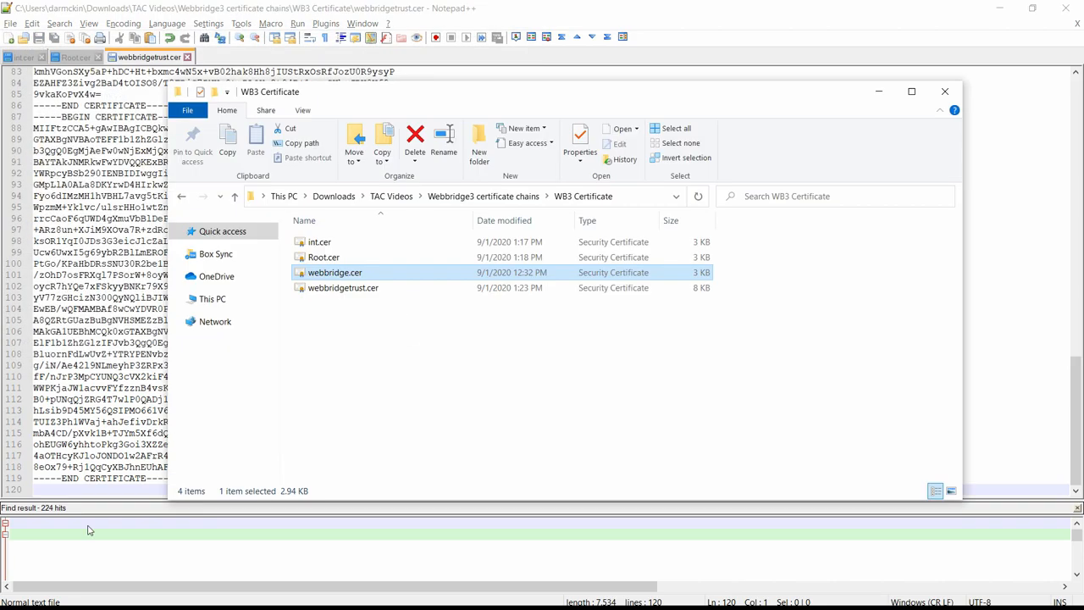
{"action": "mouse_move", "coordinate": [283, 352]}
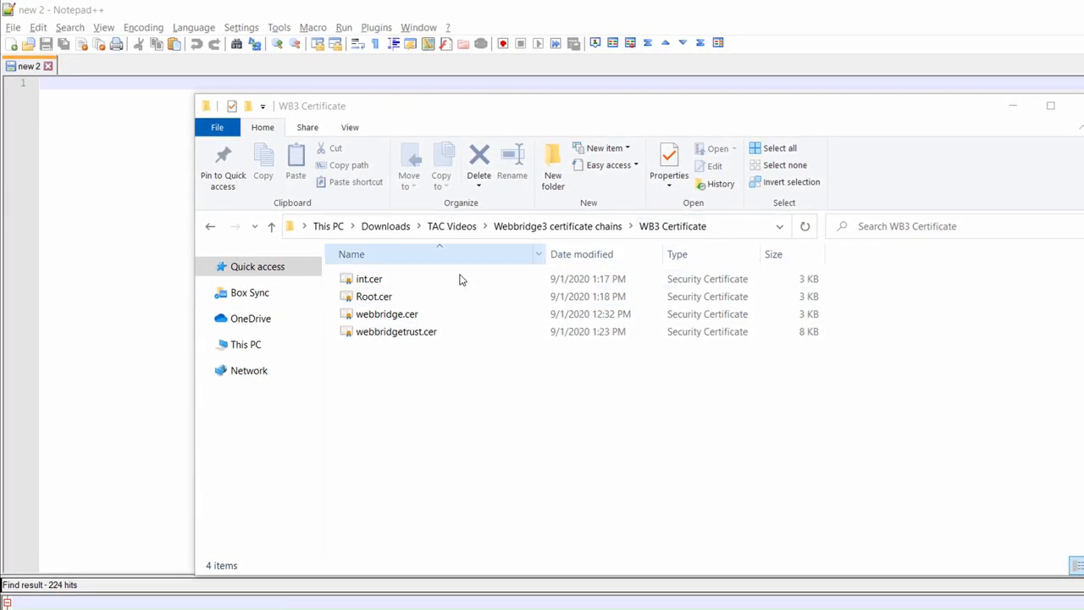
Step: Open Root.cer and int.cer as text in Notepad++
{"action": "left_click", "coordinate": [372, 294]}
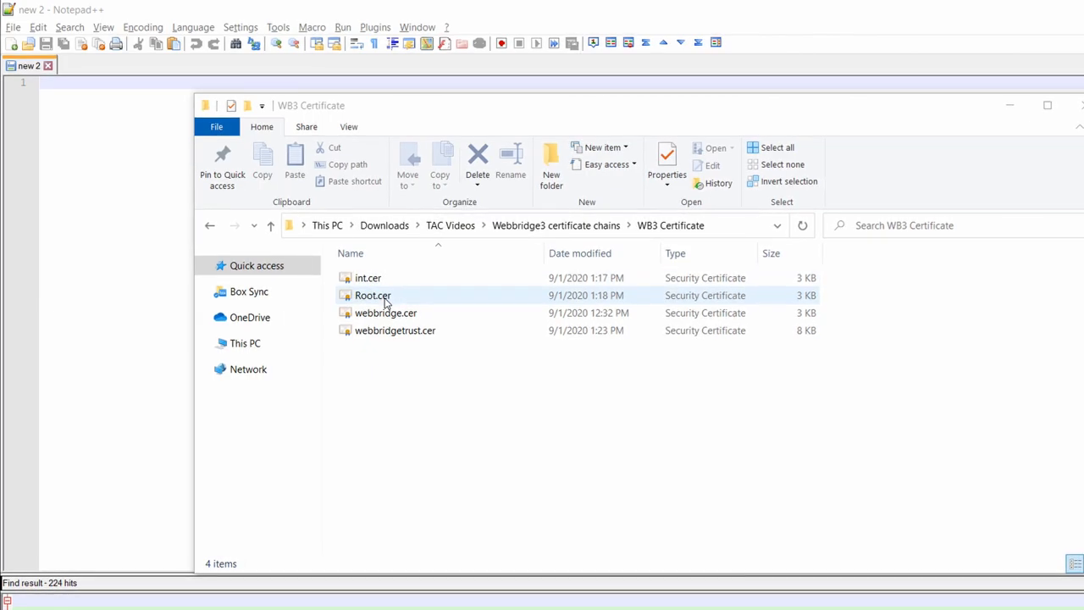
{"action": "left_click", "coordinate": [372, 293]}
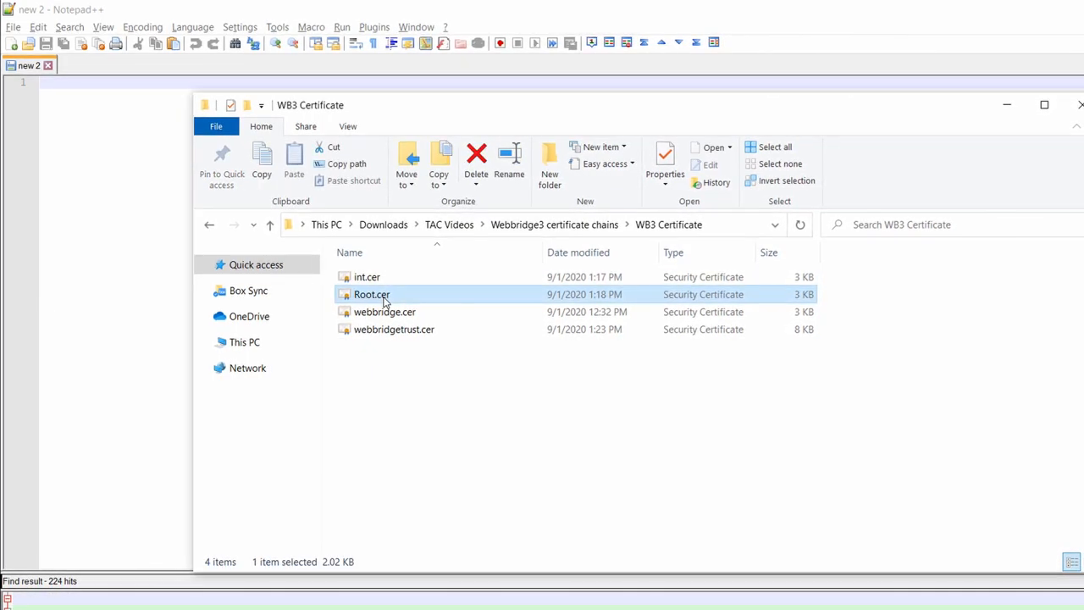
{"action": "right_click", "coordinate": [371, 294]}
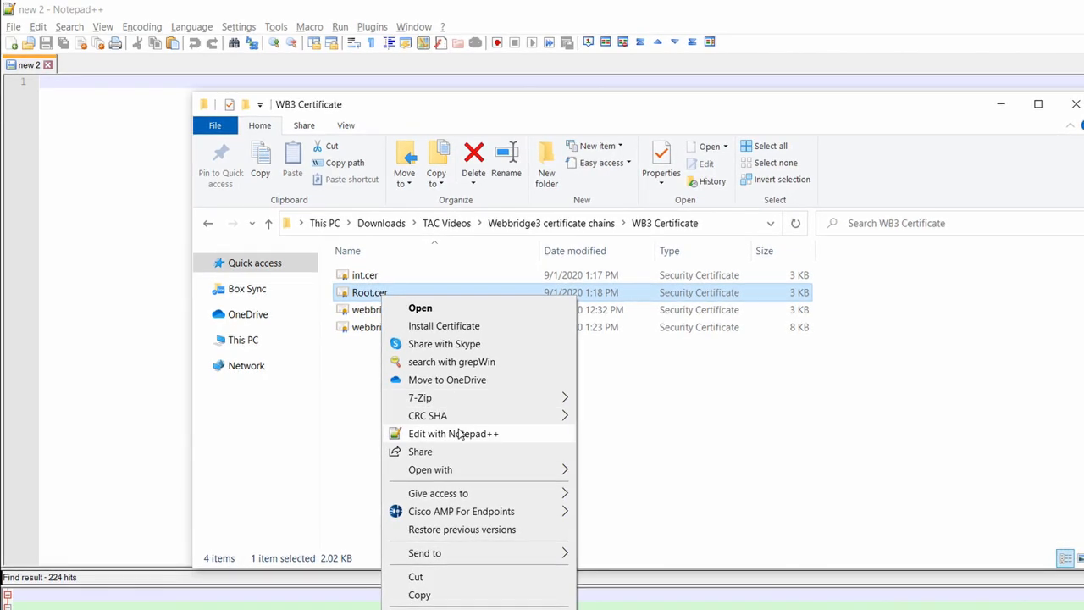
{"action": "left_click", "coordinate": [453, 434]}
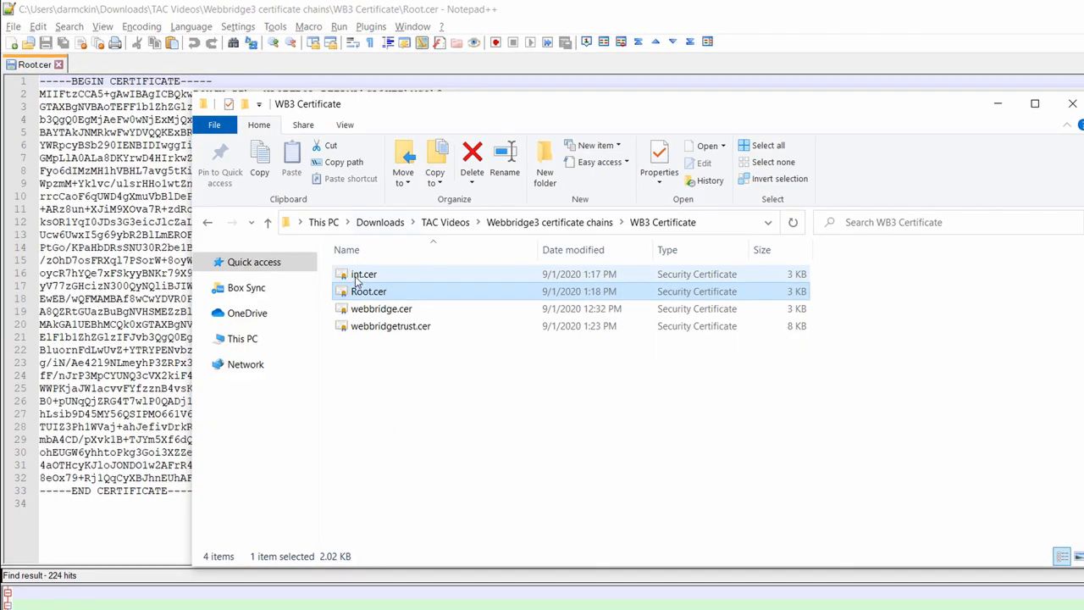
{"action": "double_click", "coordinate": [364, 273]}
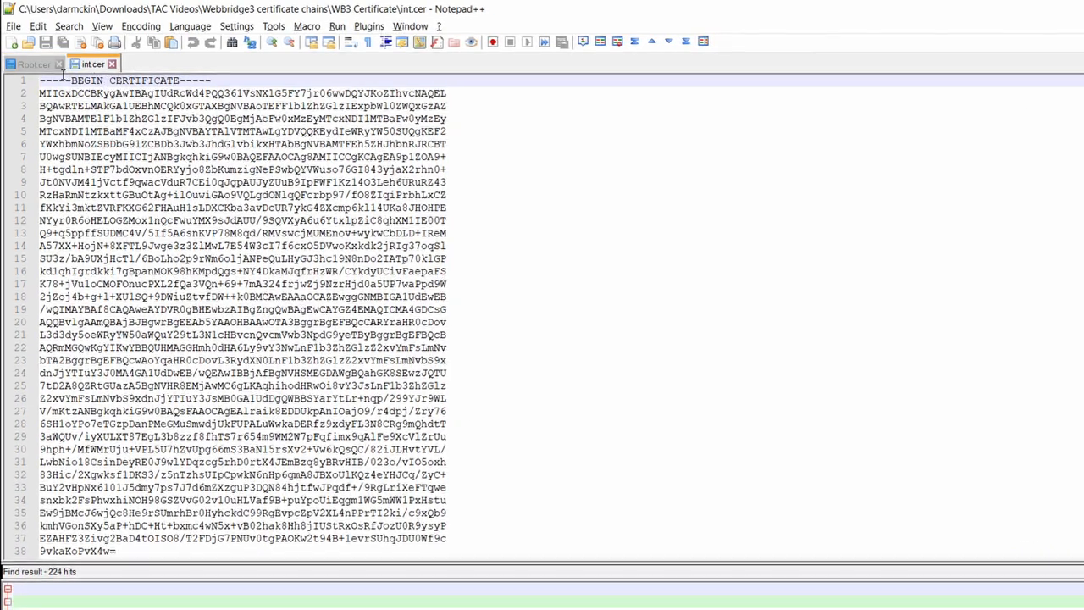
Step: Paste the root certificate below the intermediate and save as CAchain.cer
{"action": "left_click", "coordinate": [34, 63]}
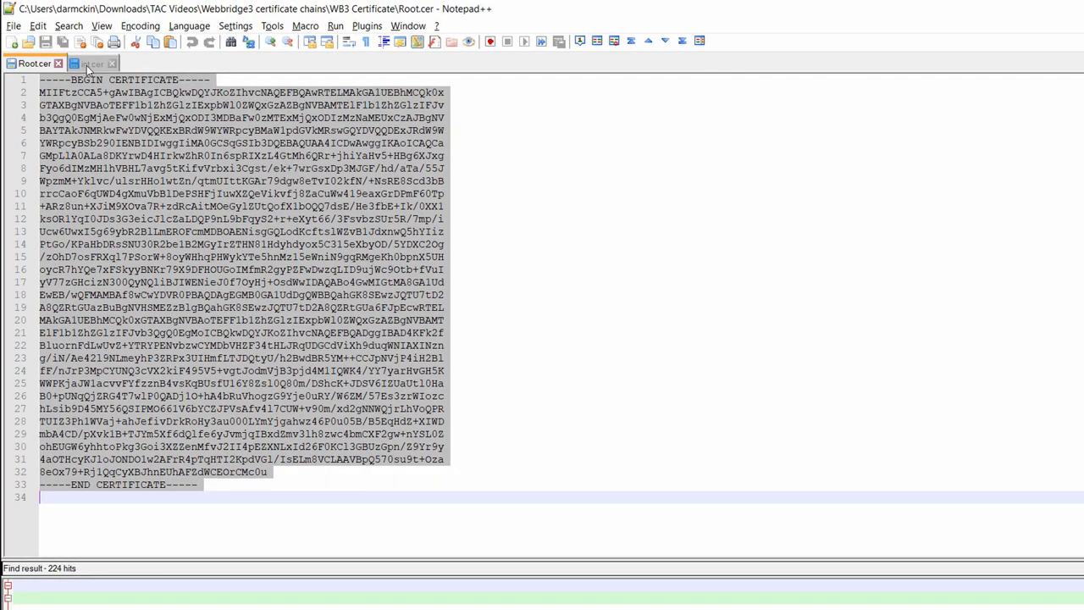
{"action": "left_click", "coordinate": [88, 62]}
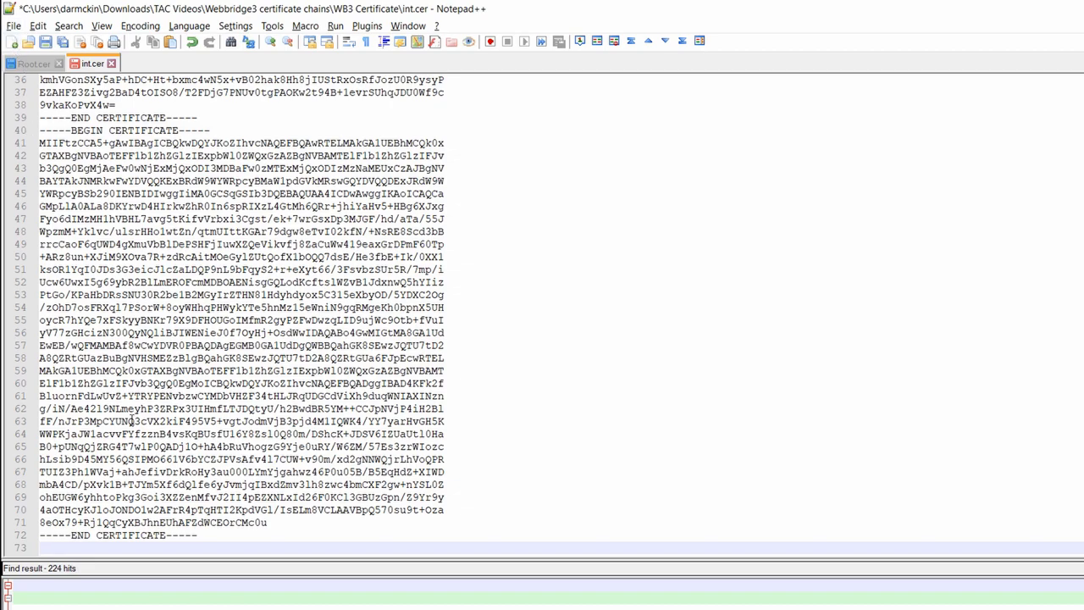
{"action": "left_click", "coordinate": [13, 26]}
{"action": "type", "text": "CAchain"}
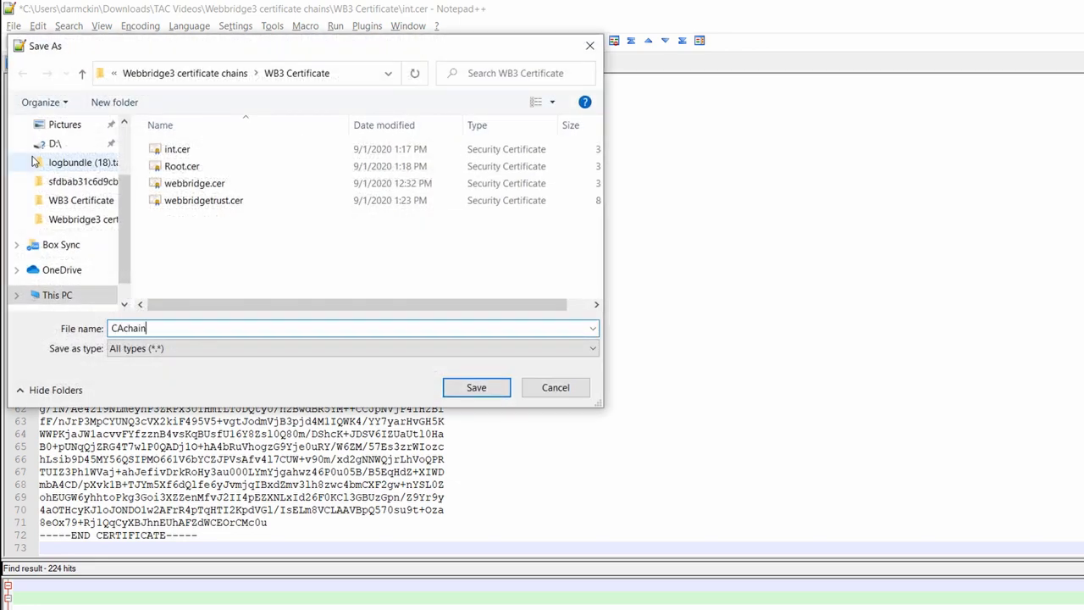
{"action": "left_click", "coordinate": [476, 387]}
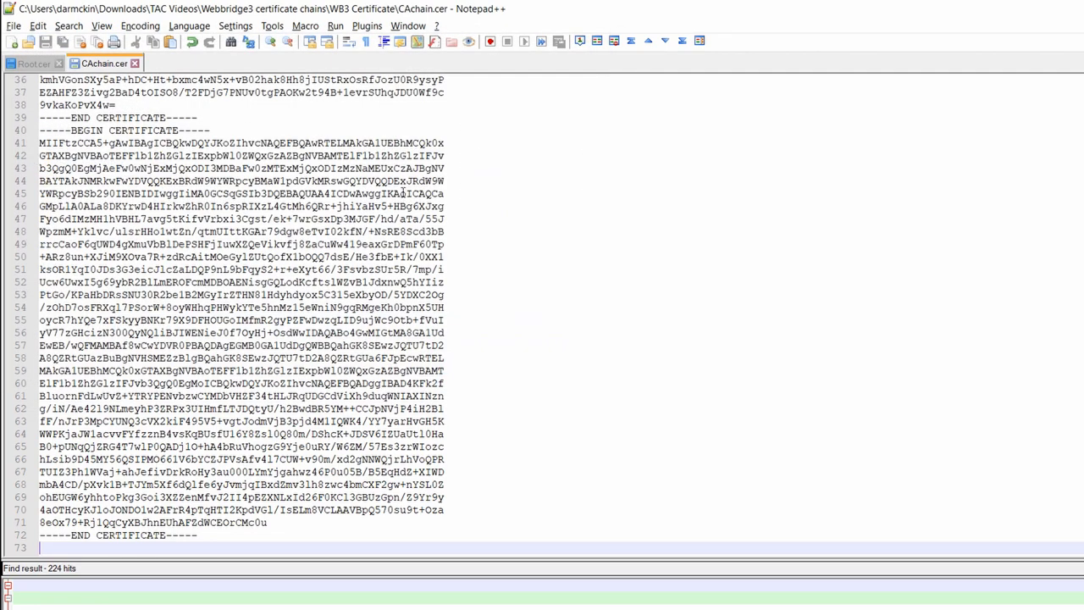